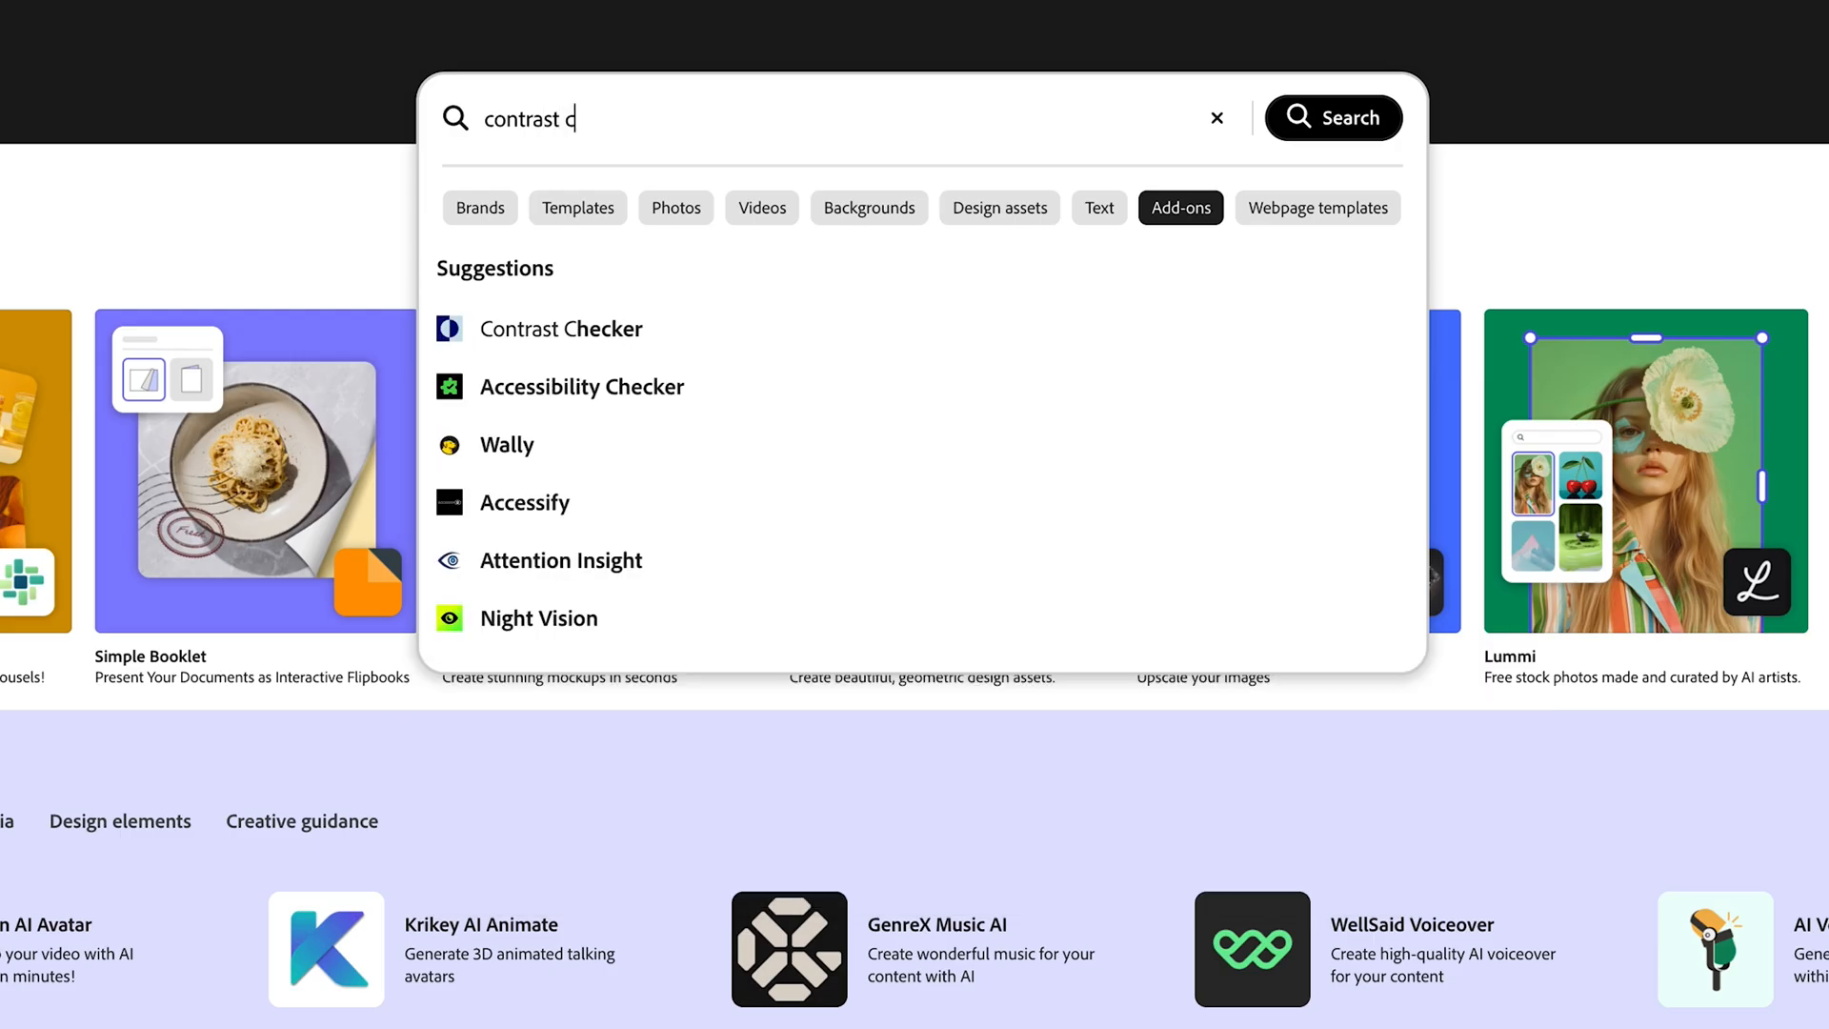
Step: Look up the Contrast Checker add-on, then search 'color blind' and open Color Blindness Simulator
left_click(560, 327)
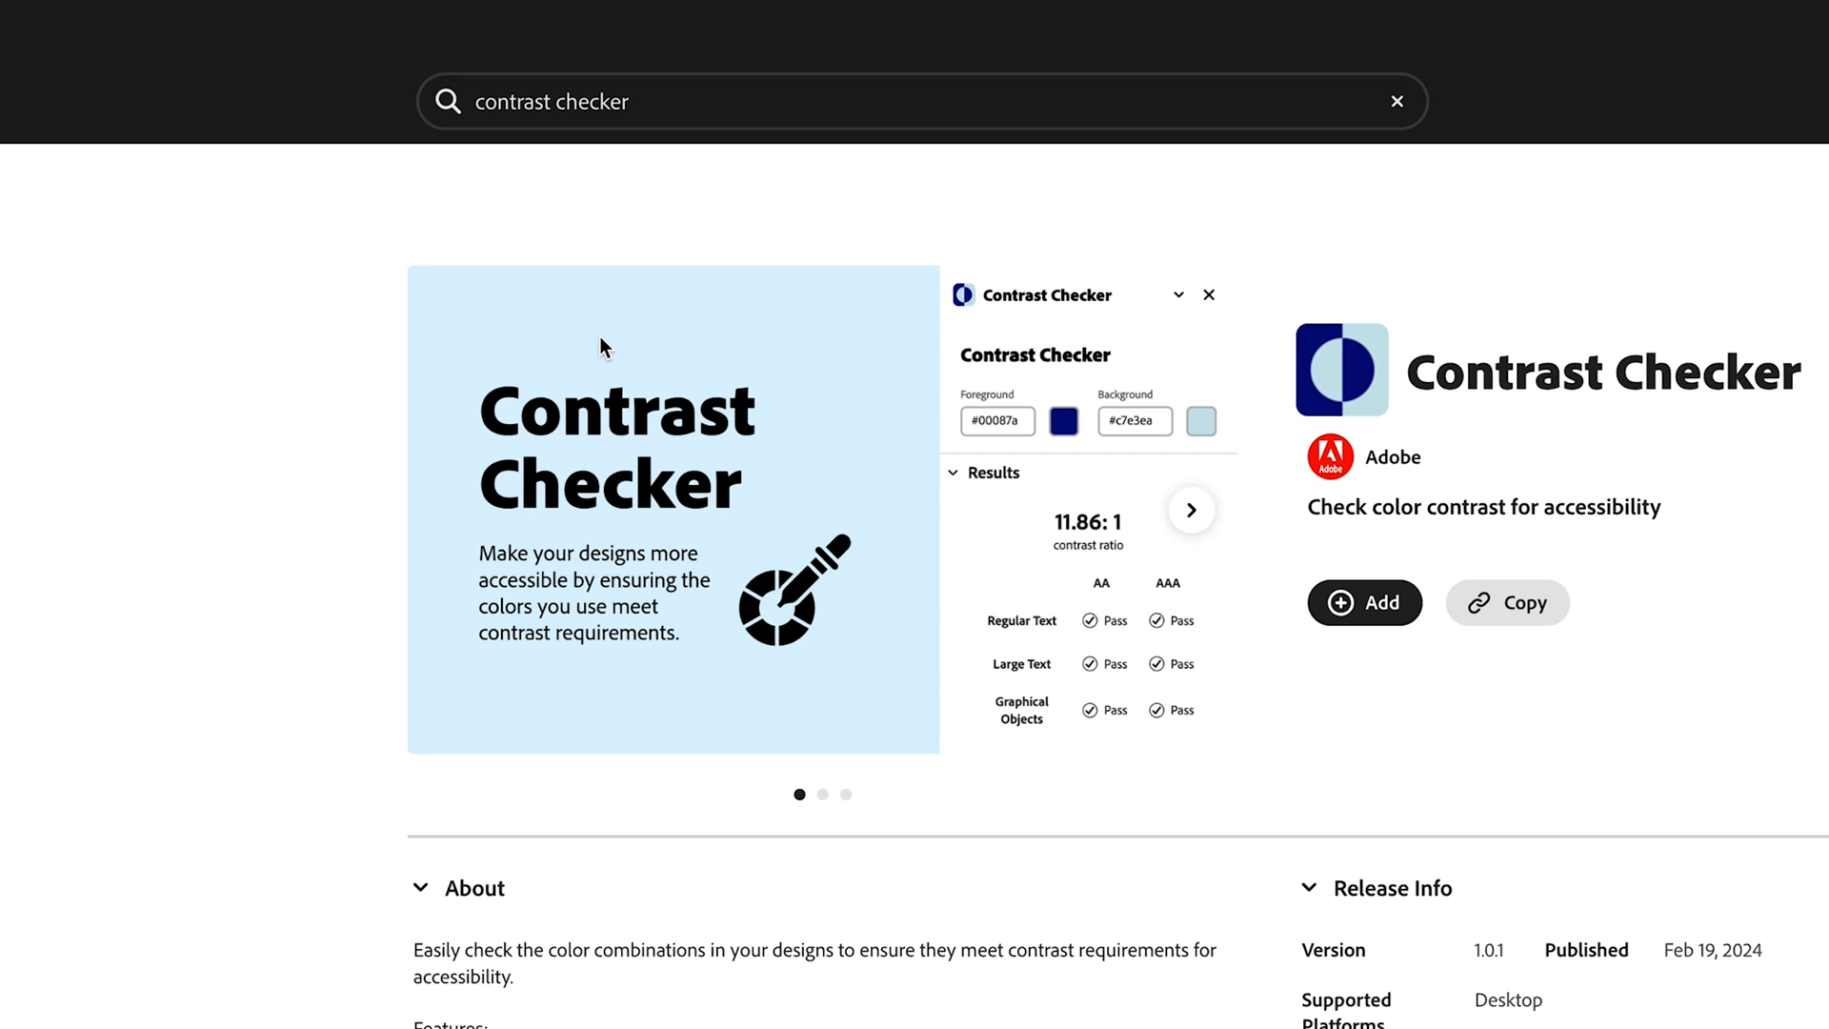
type("color blind")
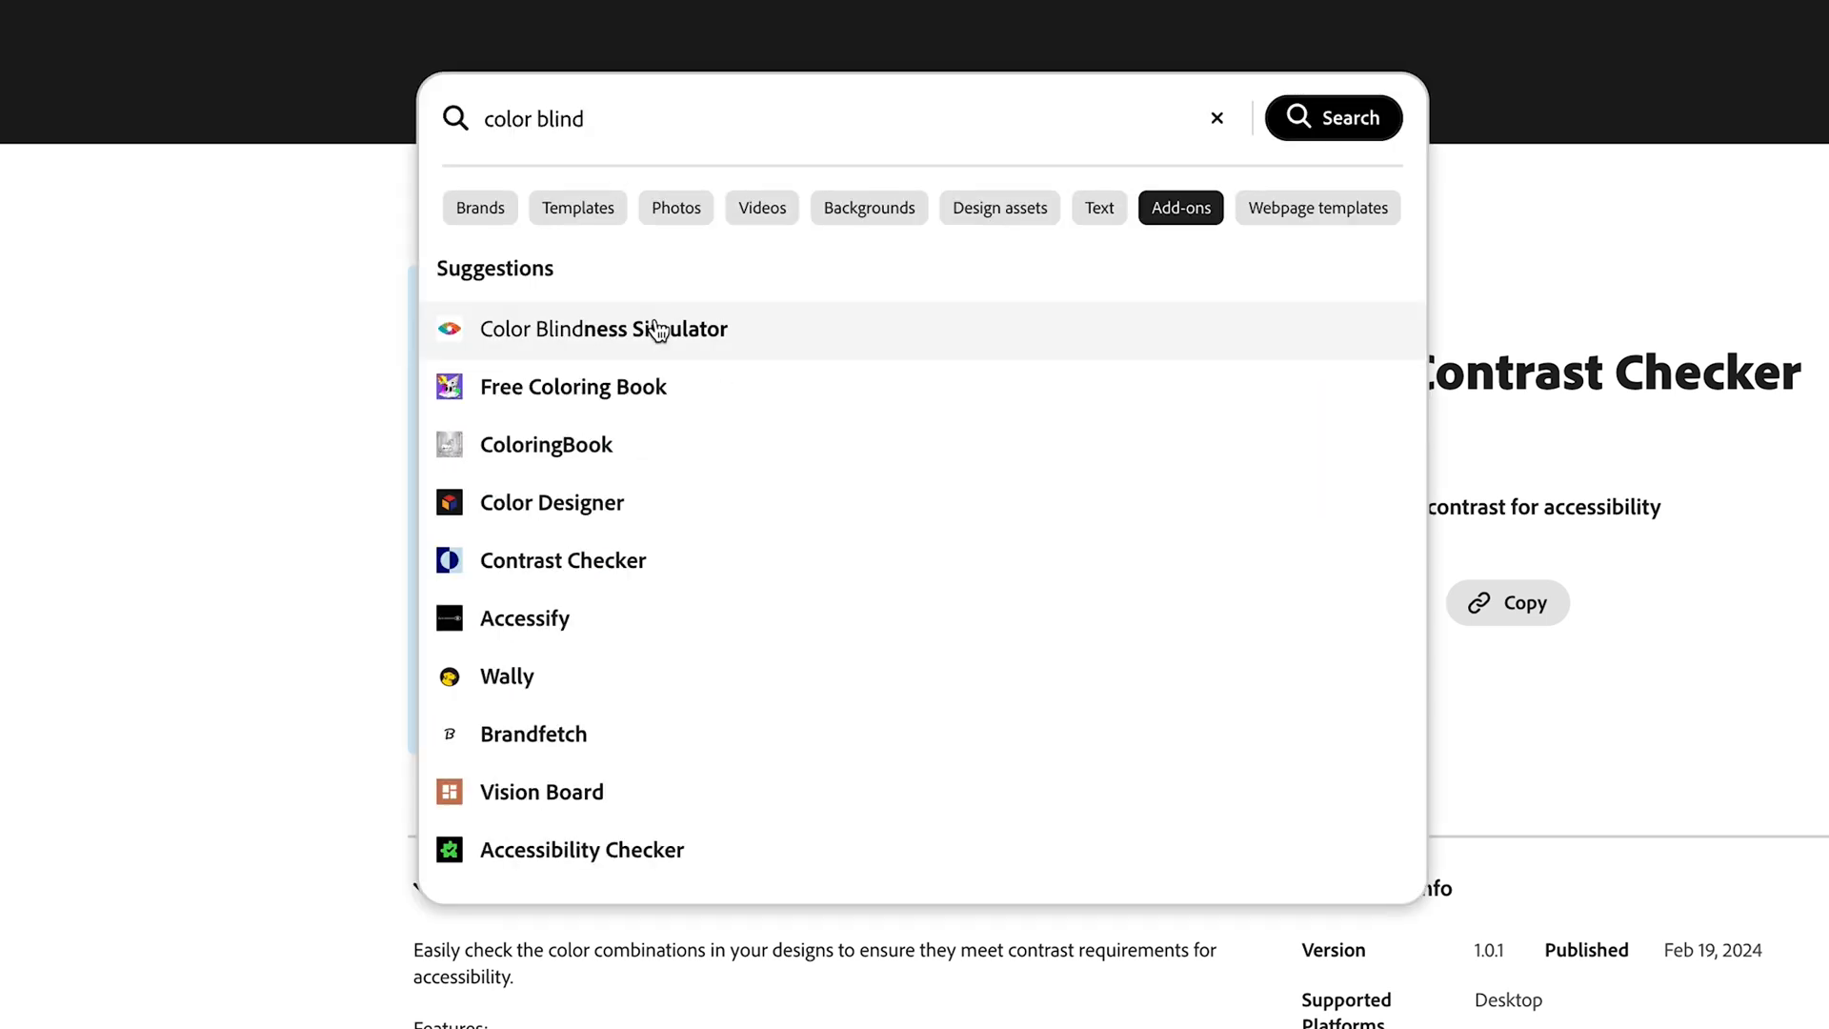
left_click(604, 328)
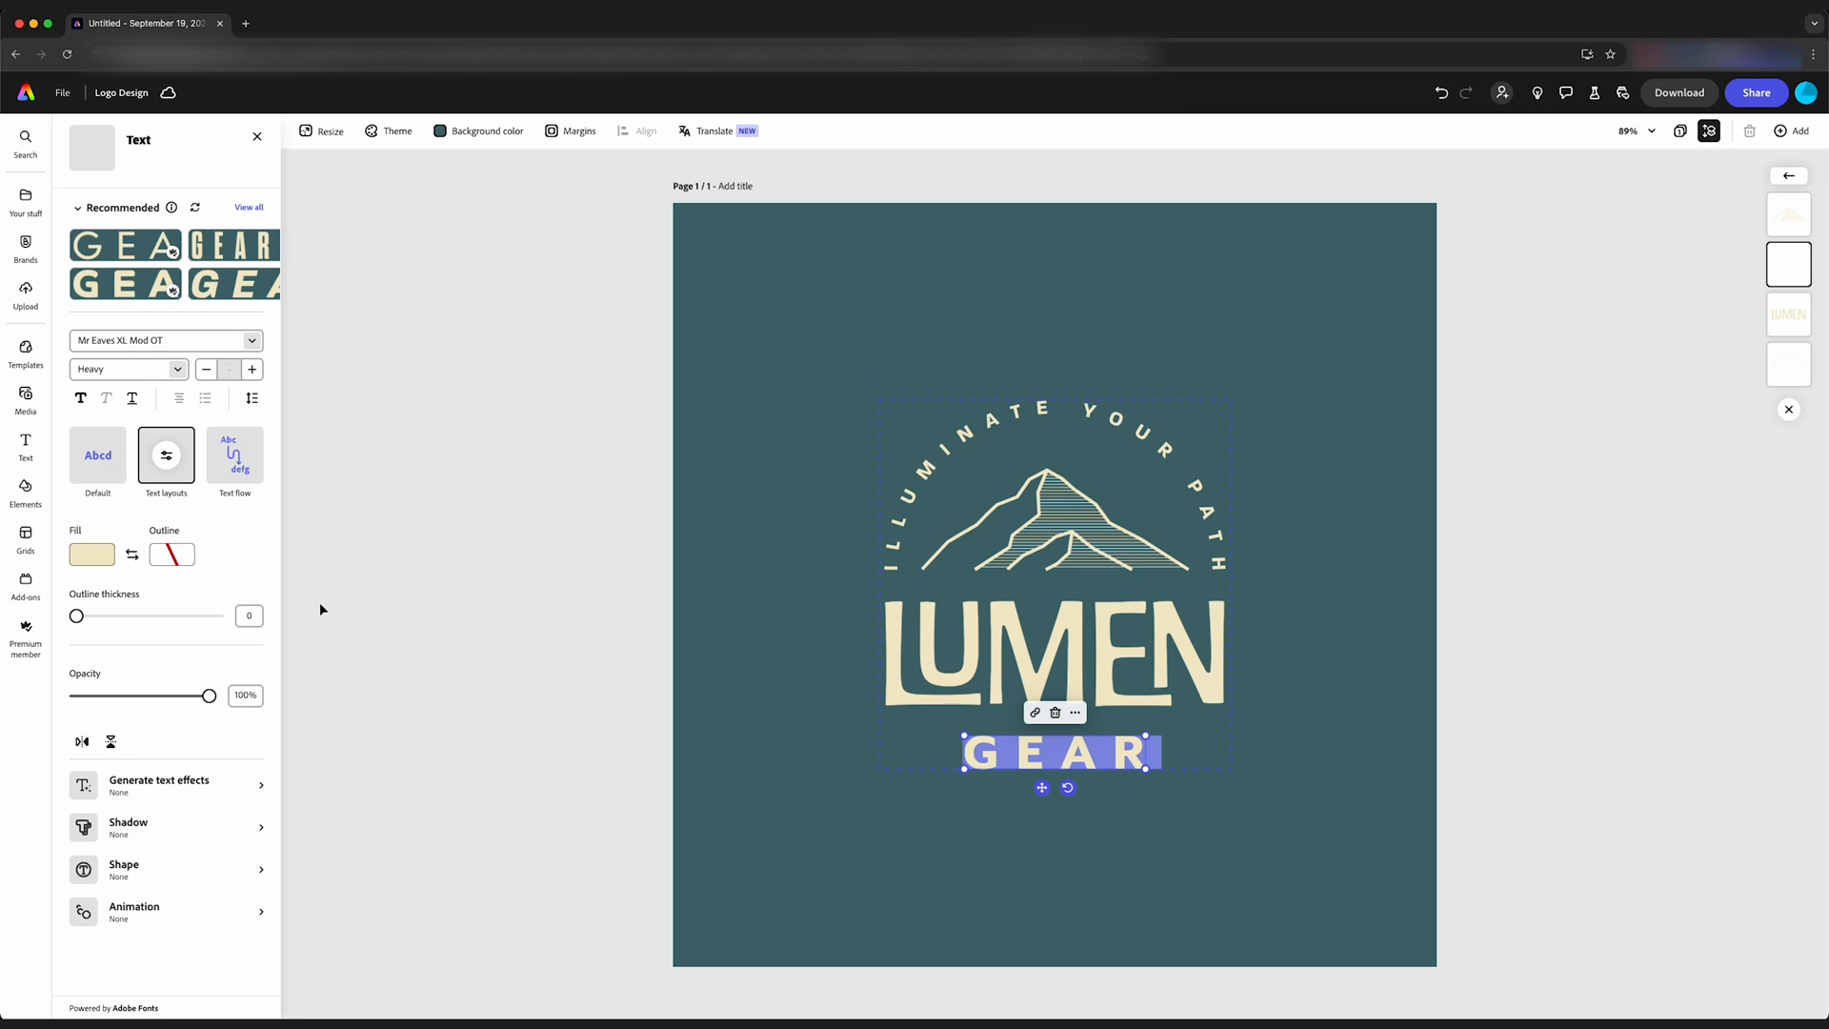
Step: Change the GEAR wordmark fill from cream to the sage Page theme swatch
left_click(92, 552)
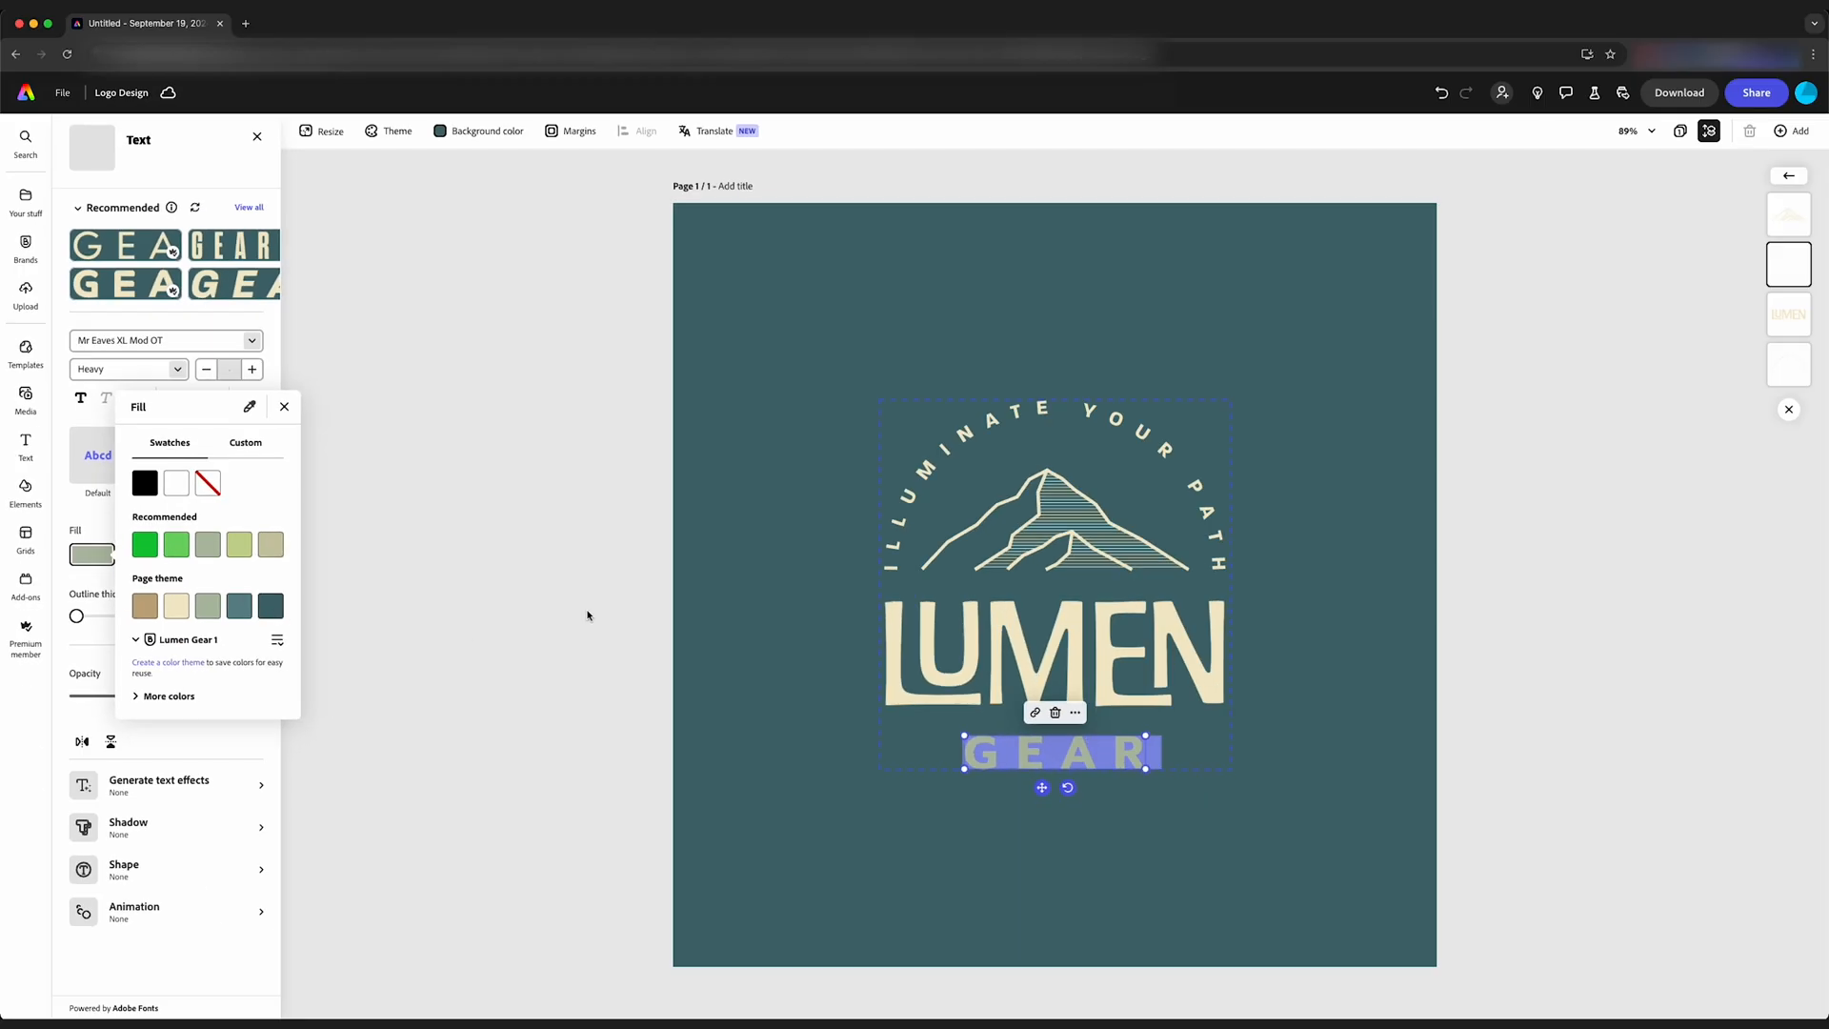
left_click(586, 615)
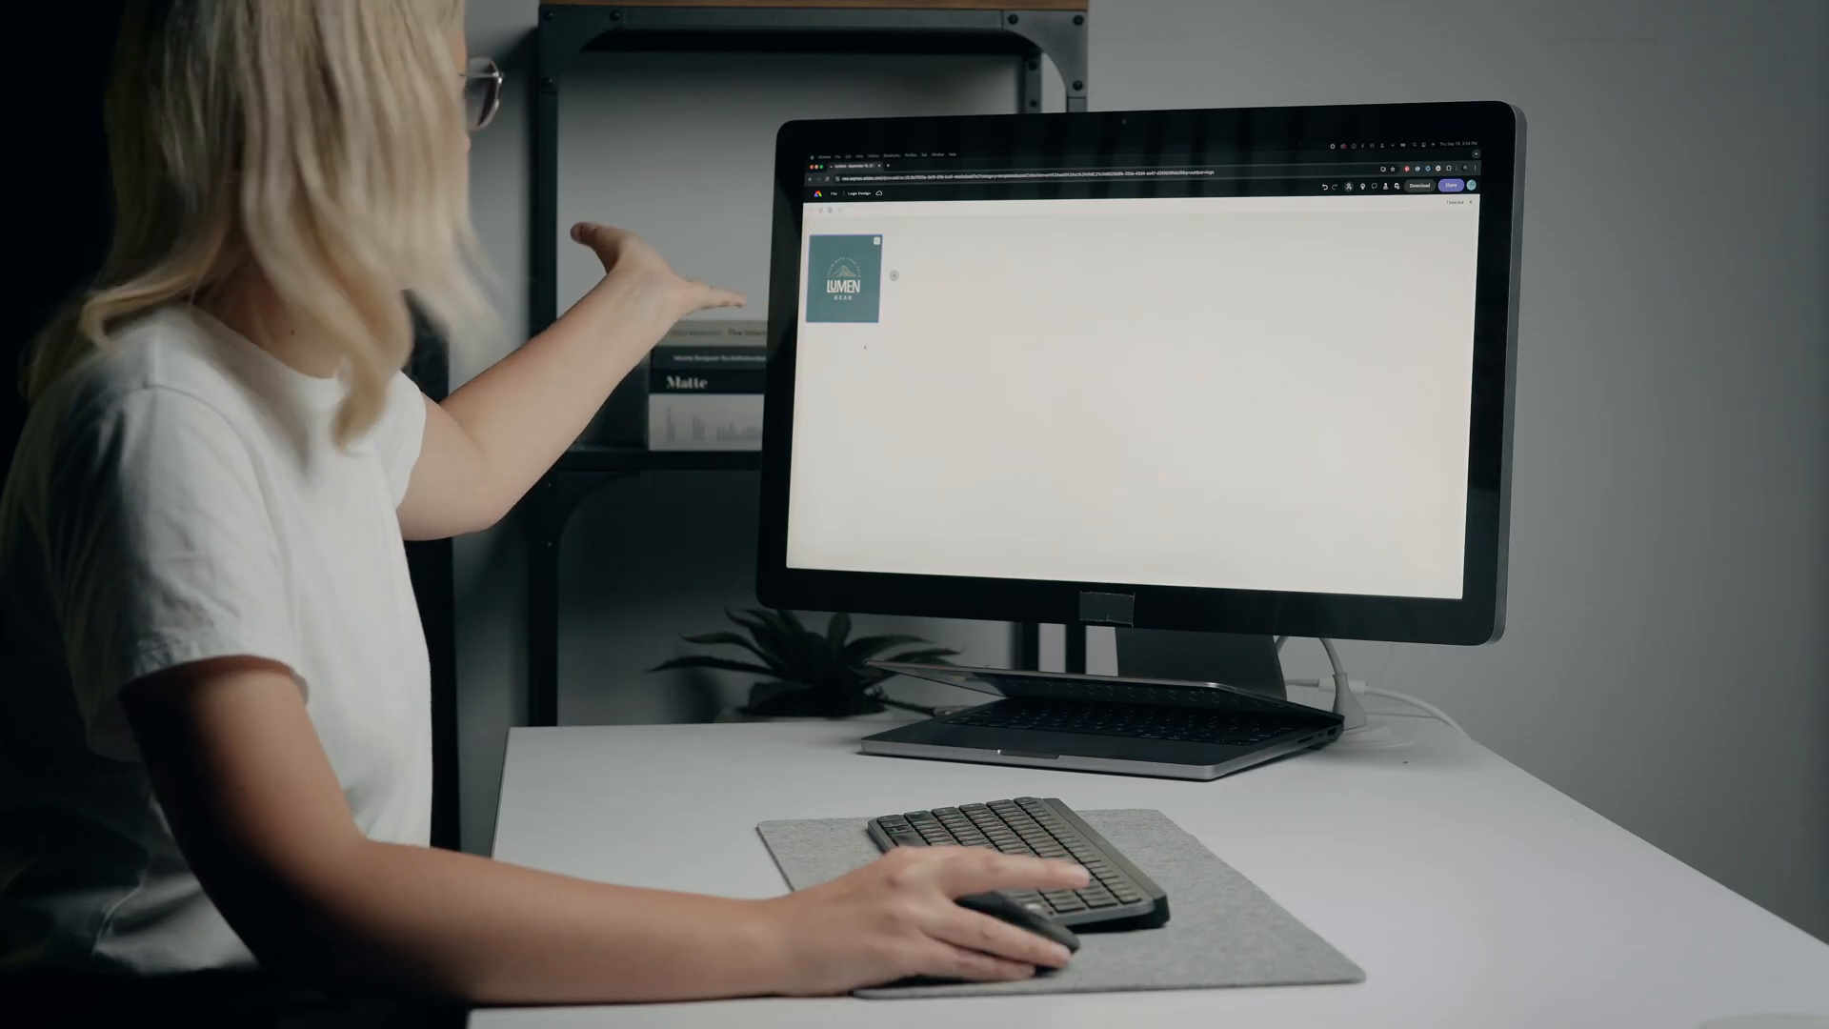
Step: Duplicate the Lumen Gear logo page via its ••• menu for a second identical page
left_click(449, 267)
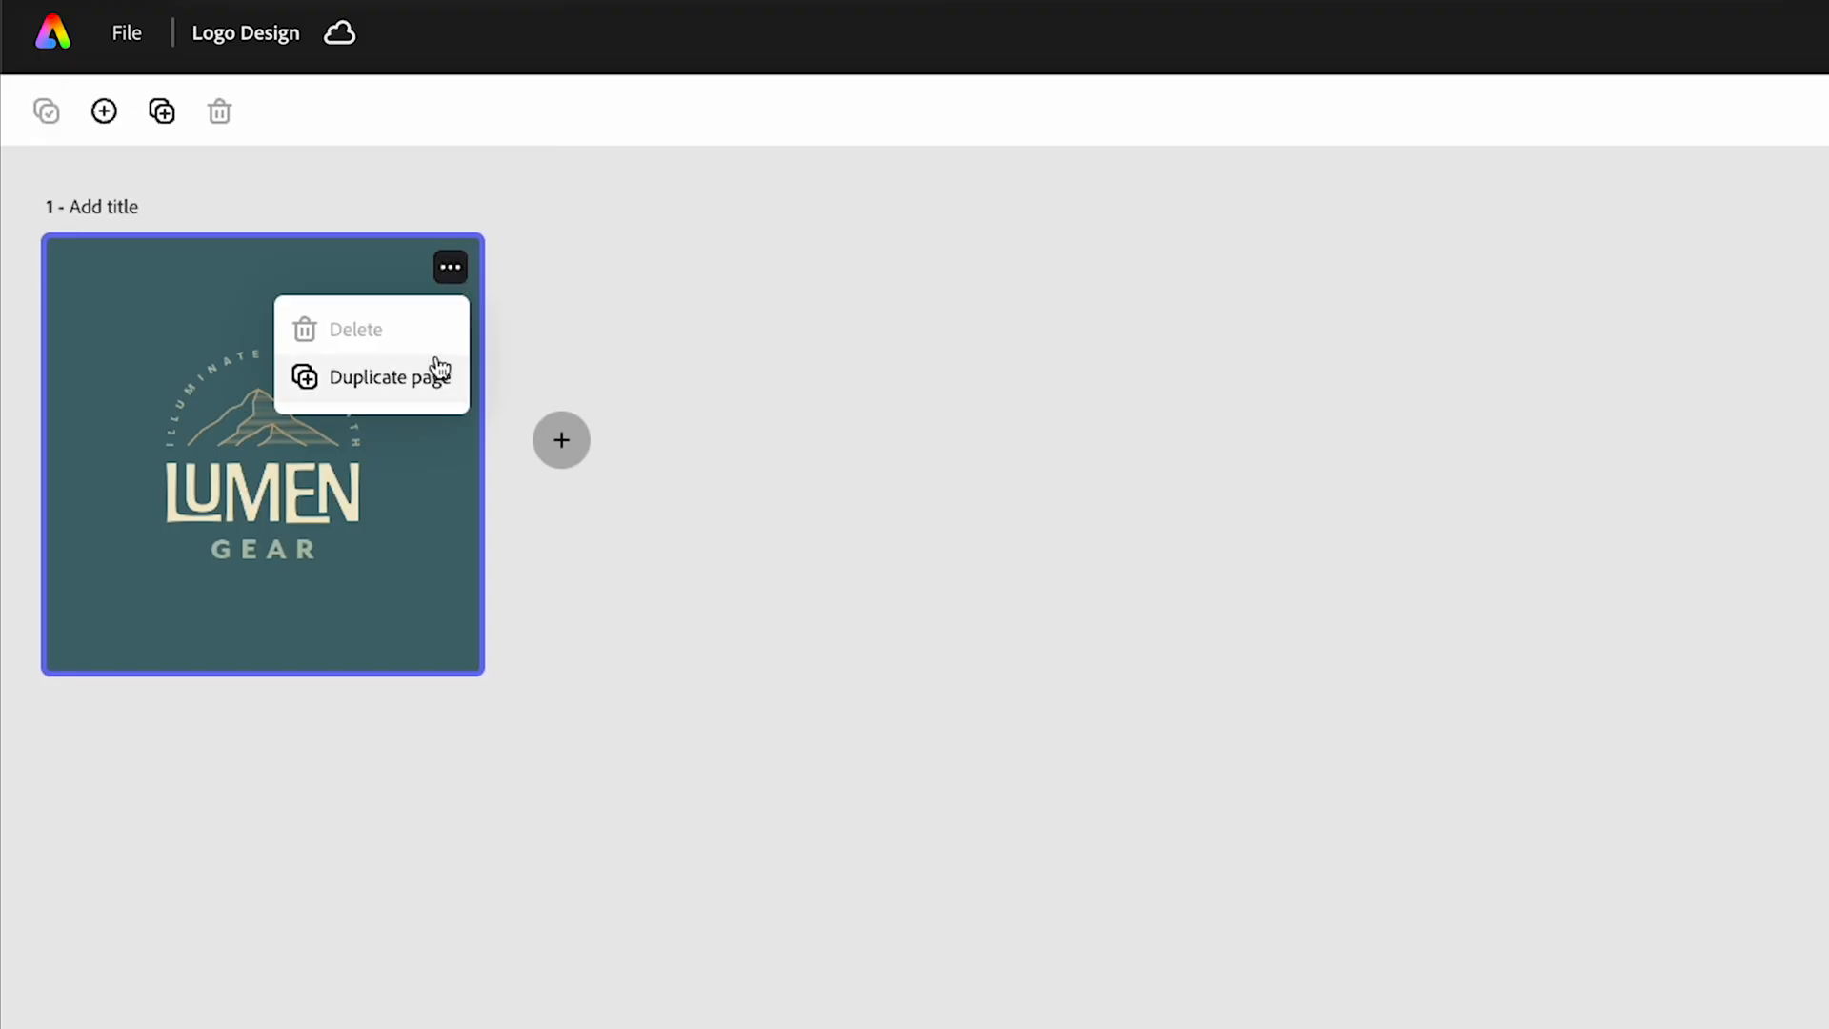
left_click(385, 377)
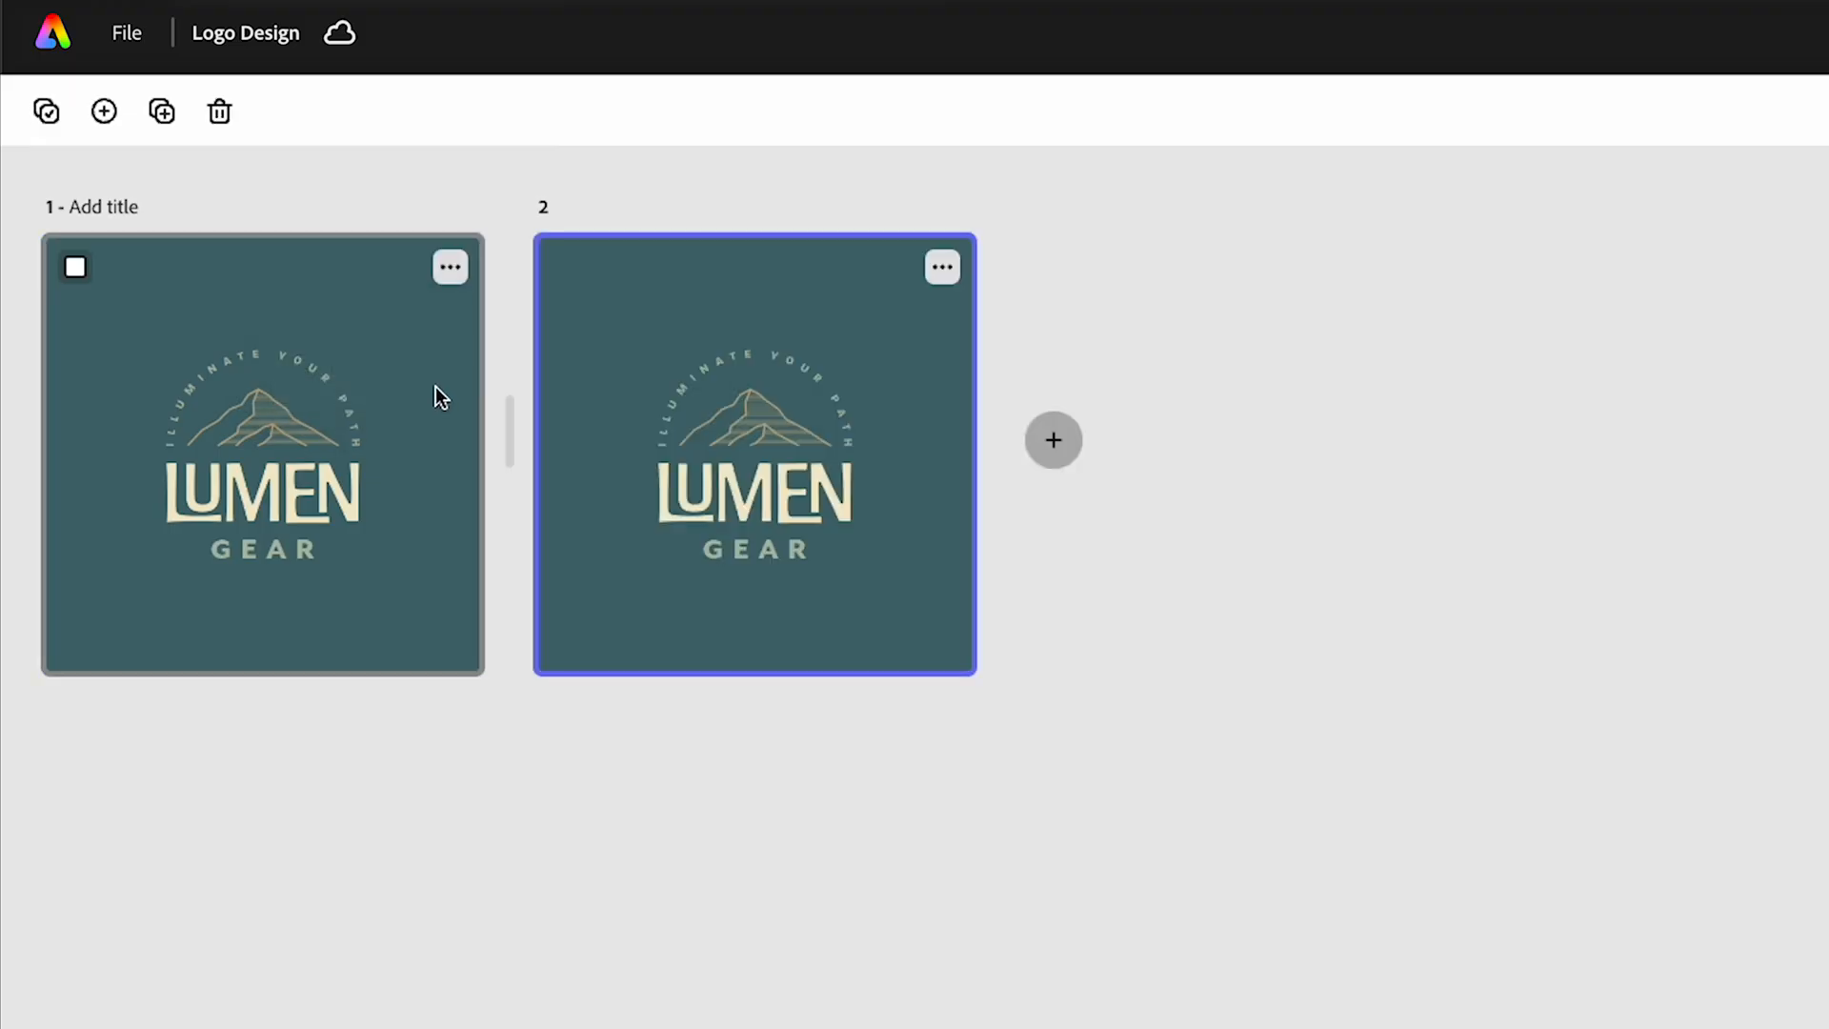